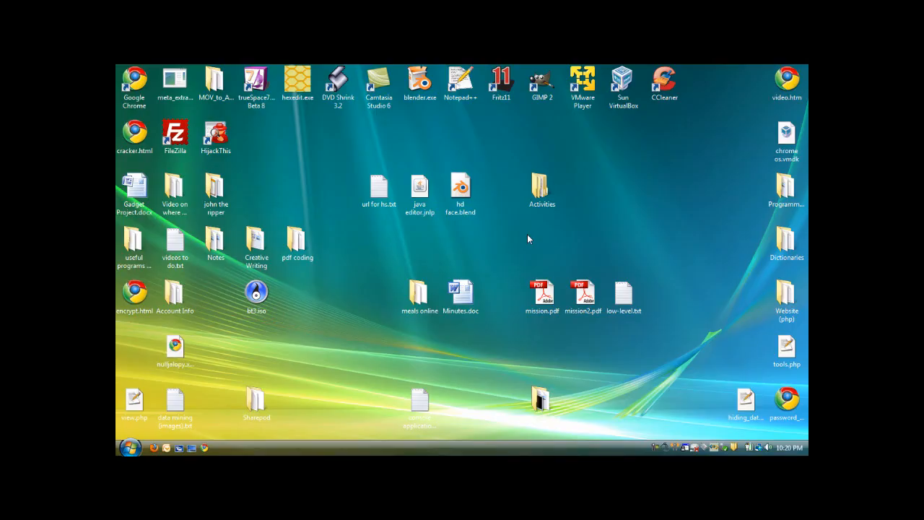
mouse_move(419, 251)
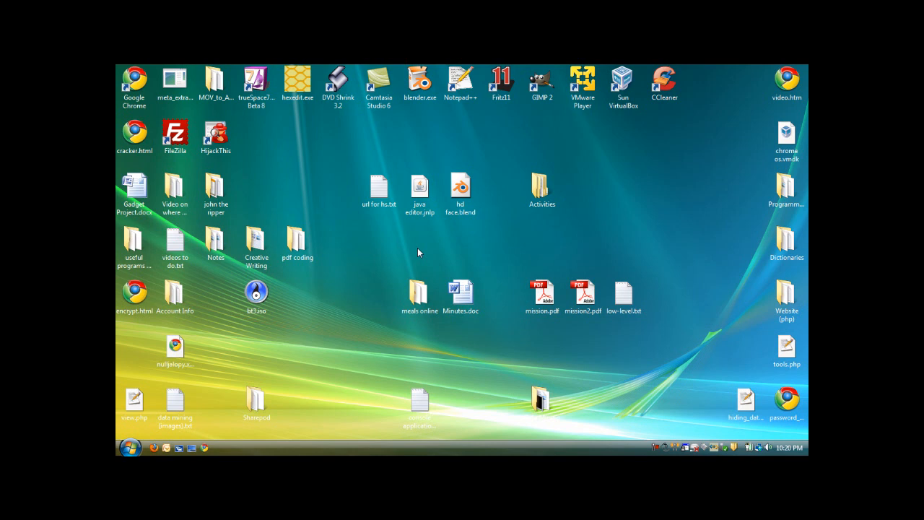
- Bring up the john the ripper folder from the desktop, showing mystuff and john.exe
click(419, 292)
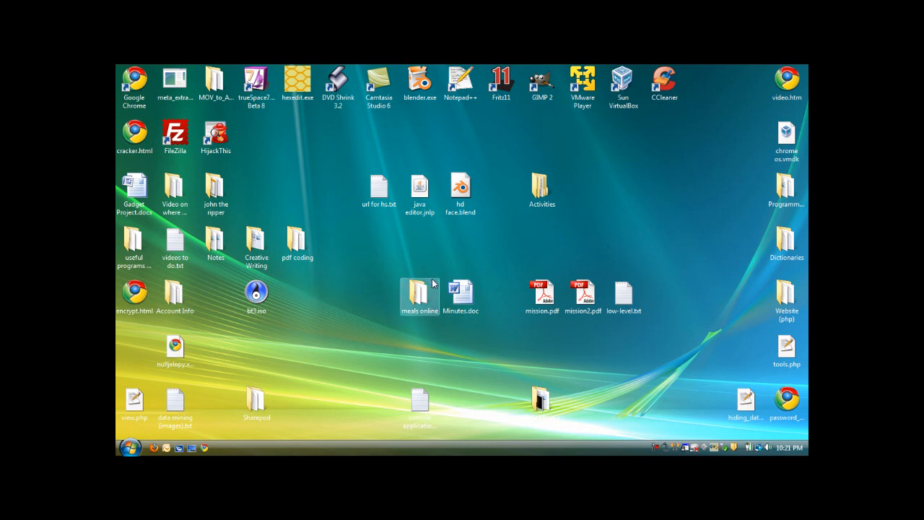
mouse_move(335, 270)
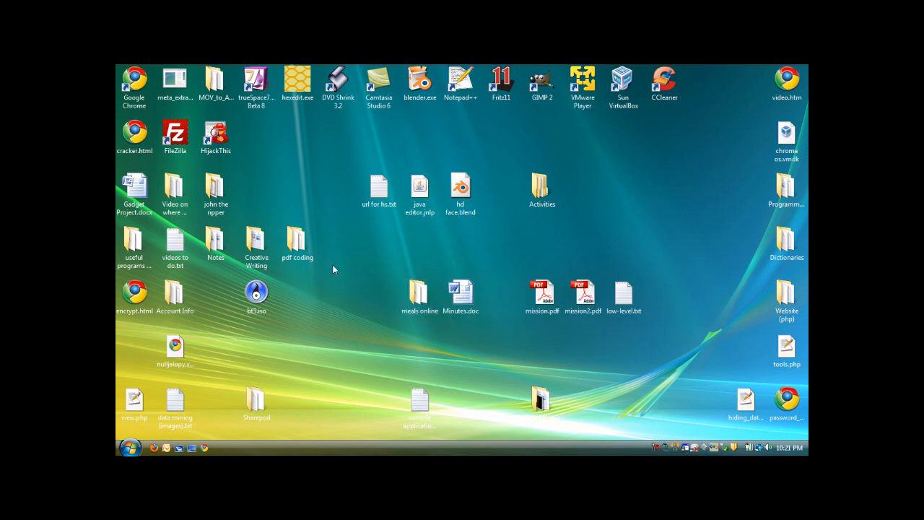
mouse_move(353, 320)
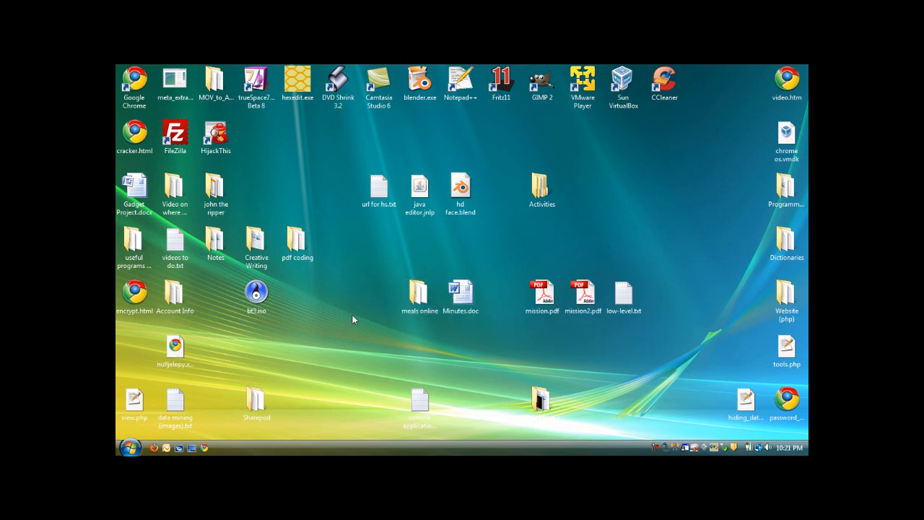
mouse_move(350, 307)
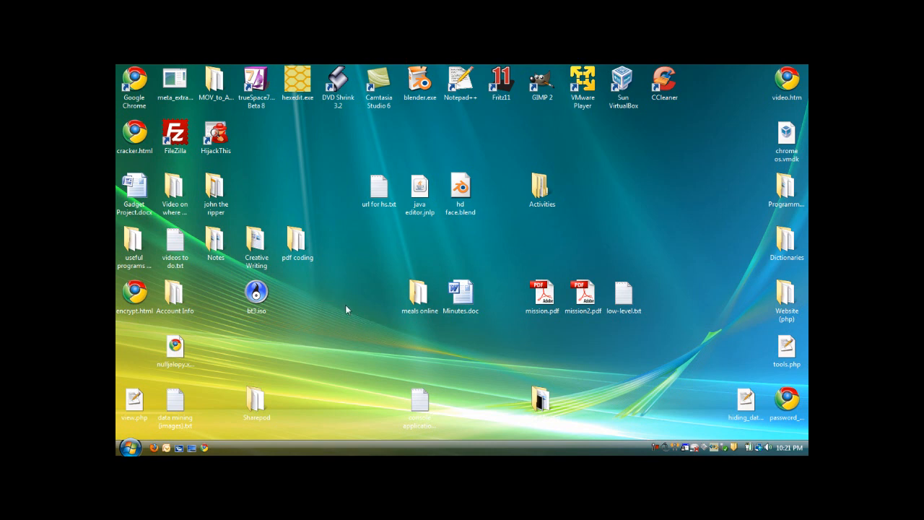
mouse_move(340, 263)
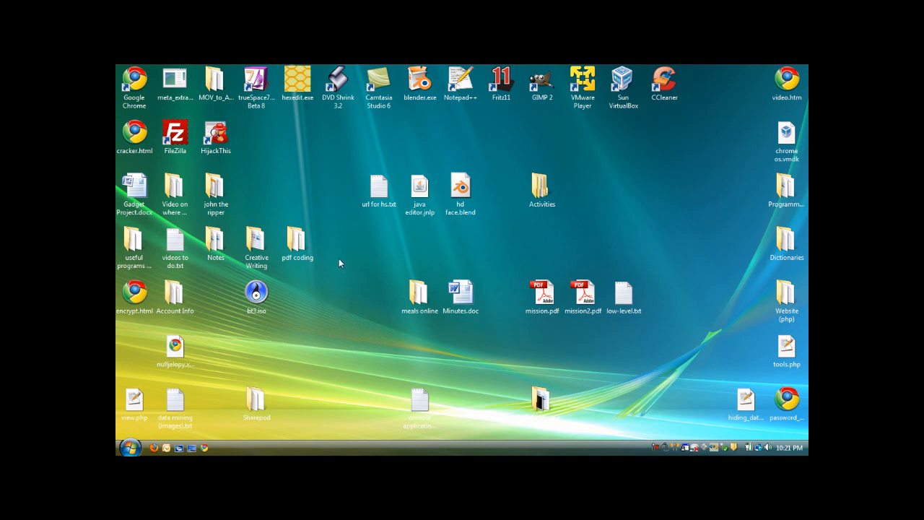
mouse_move(349, 249)
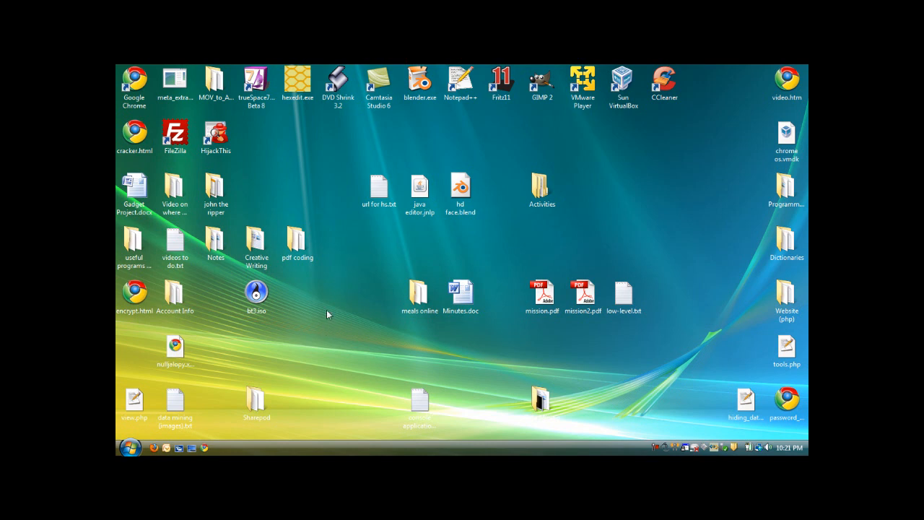
mouse_move(304, 326)
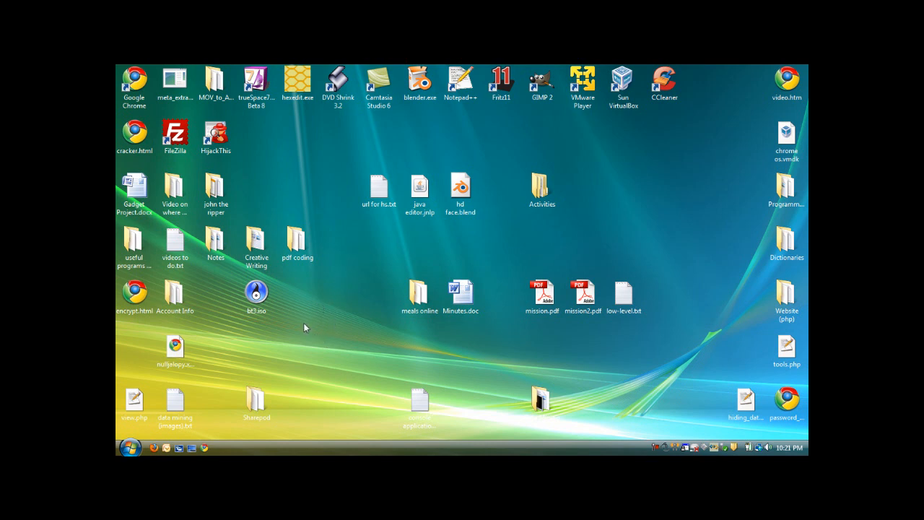
mouse_move(343, 362)
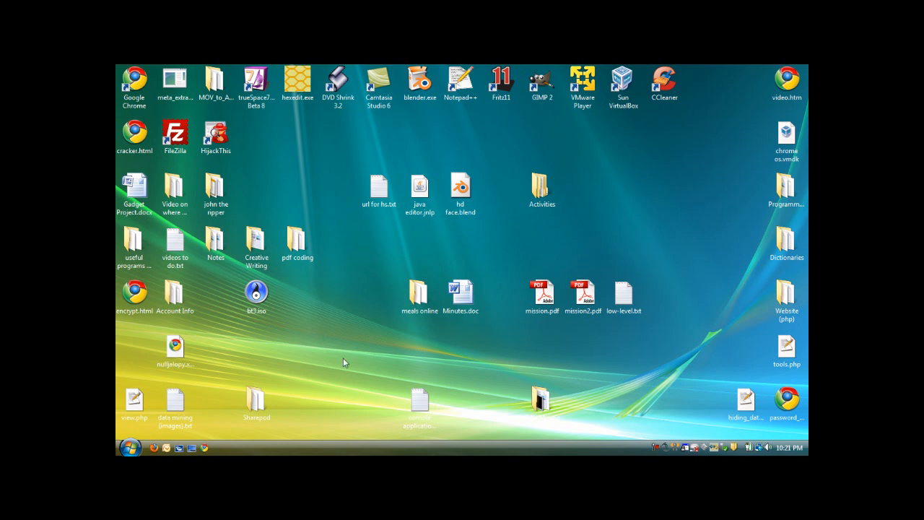
mouse_move(314, 341)
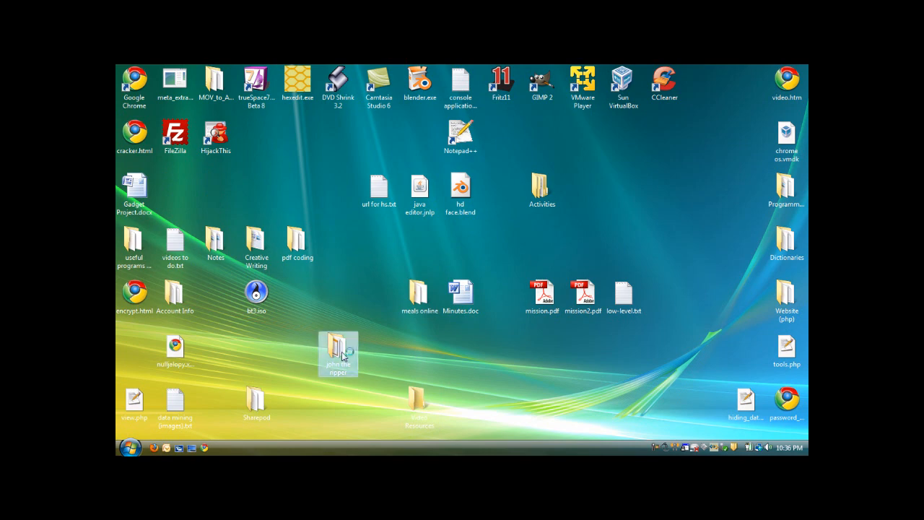
double_click(338, 351)
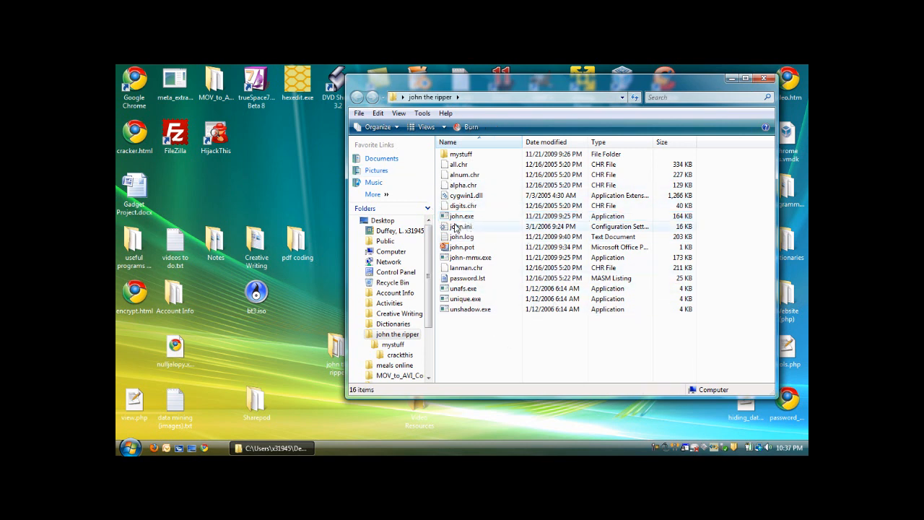
click(462, 216)
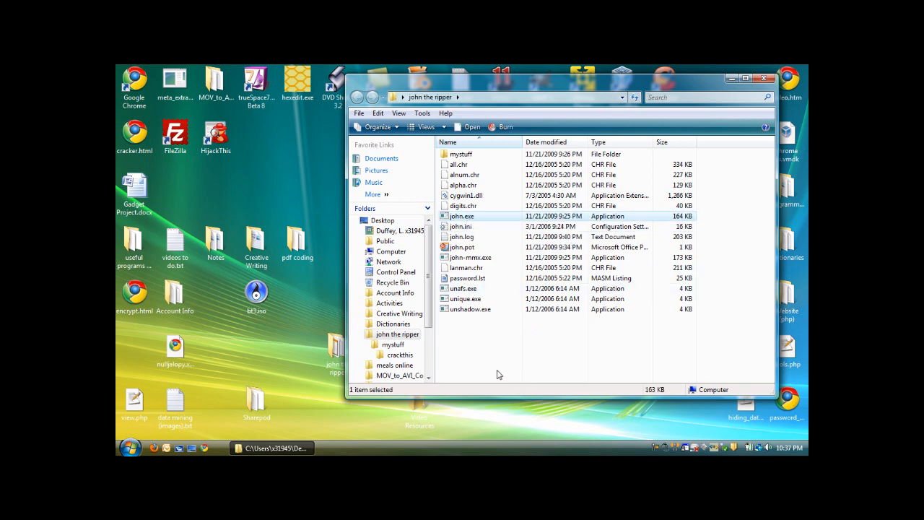
click(132, 448)
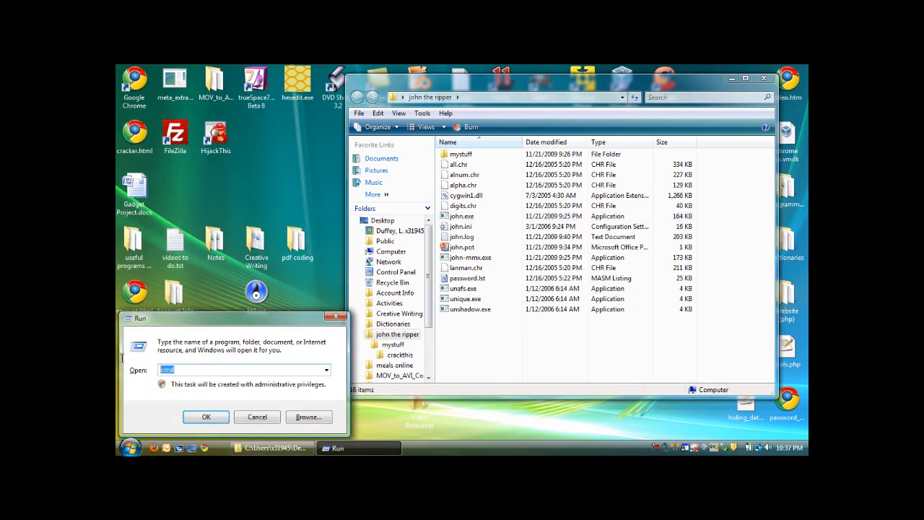
- Start an administrator command prompt beside the folder
click(205, 415)
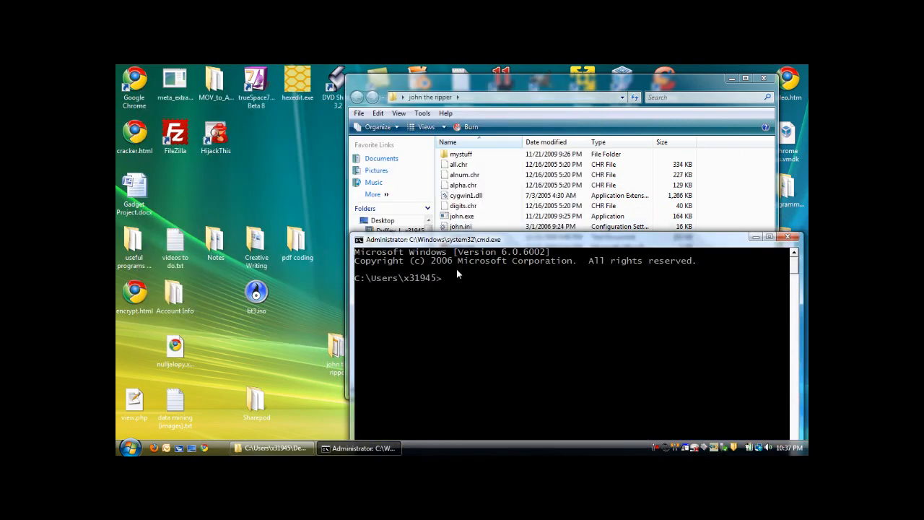
mouse_move(358, 286)
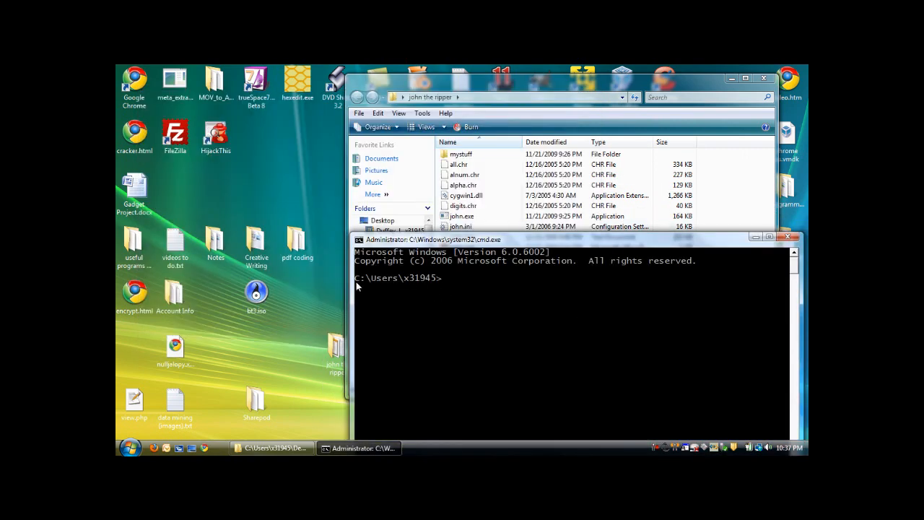
mouse_move(425, 289)
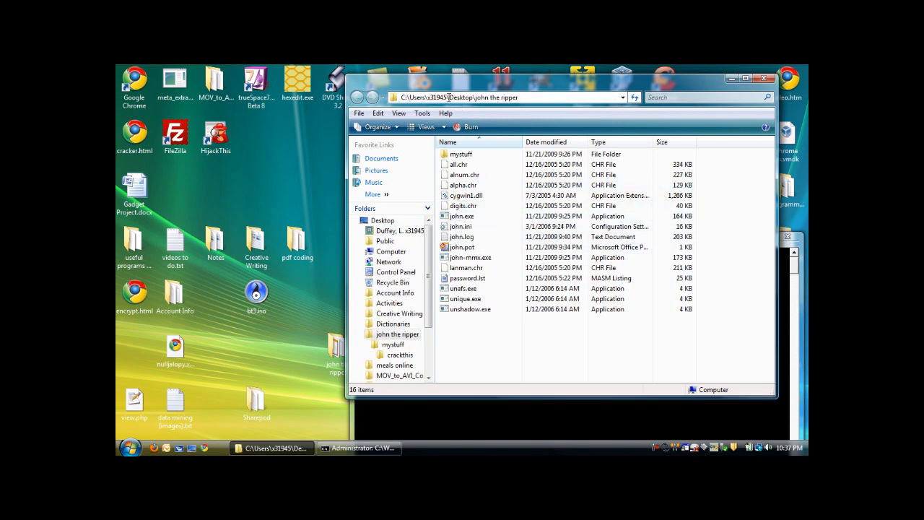
- Change directory into the john the ripper folder on the desktop with cd
click(505, 98)
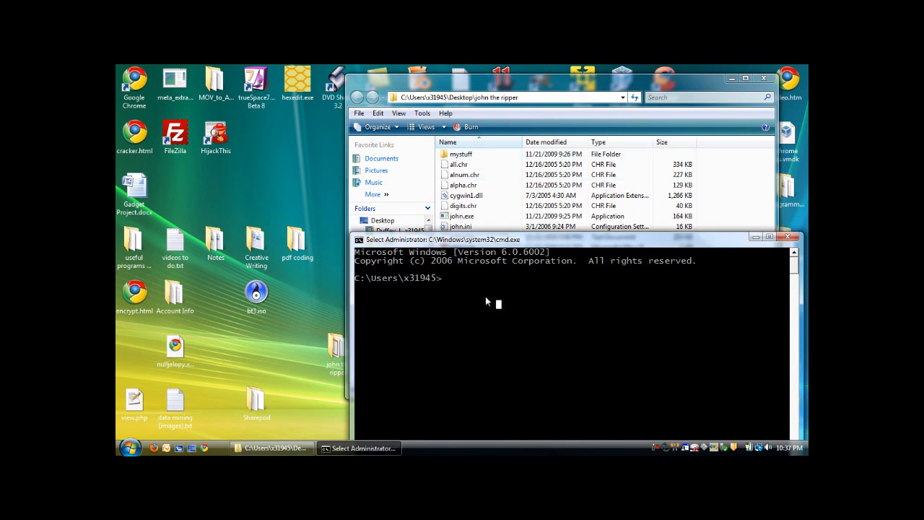
text(cd)
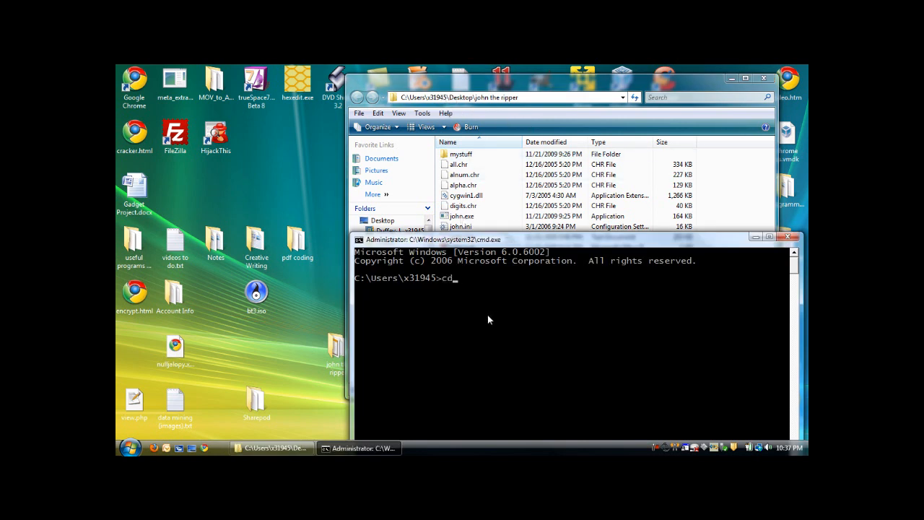
mouse_move(655, 277)
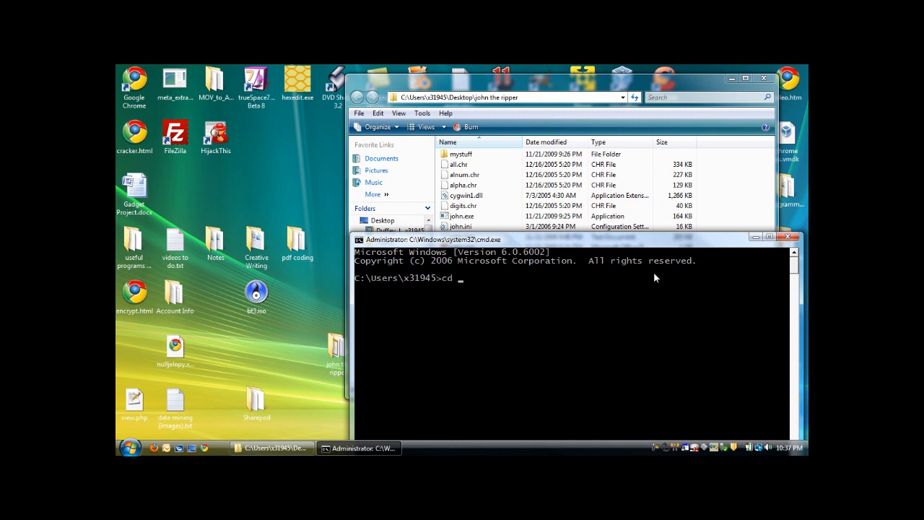
text(desktop/)
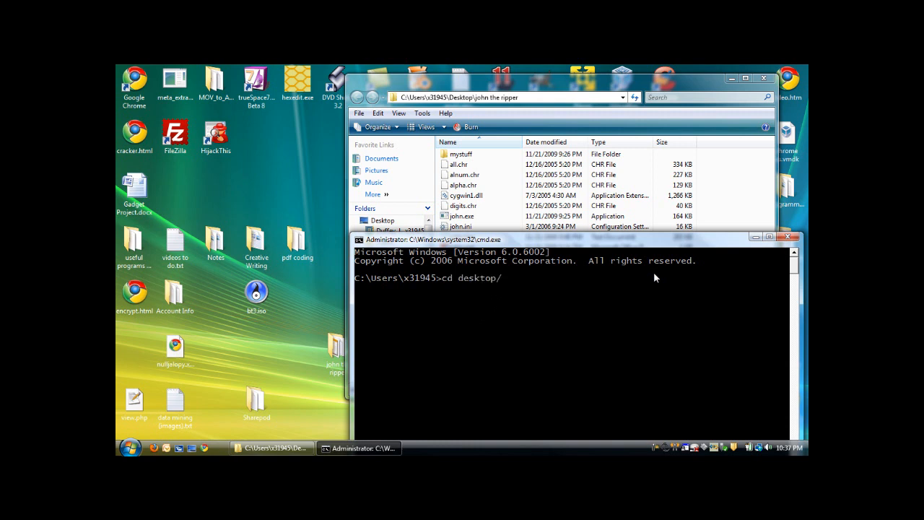
text(john the)
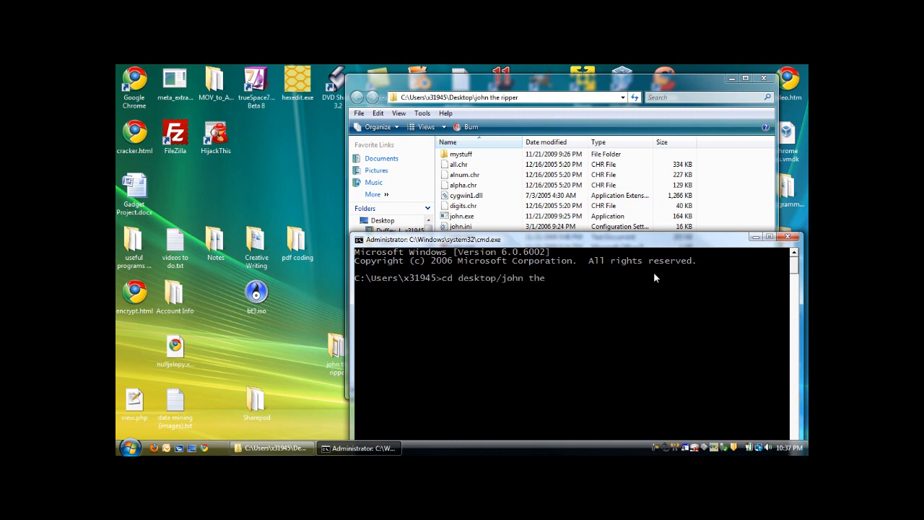
key(enter)
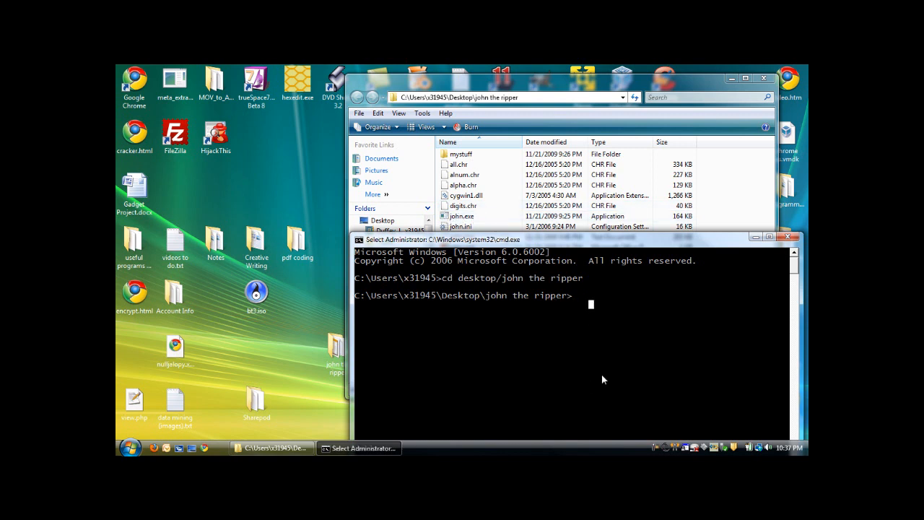
- Run john bare and with -h so its usage options list is printed
text(john)
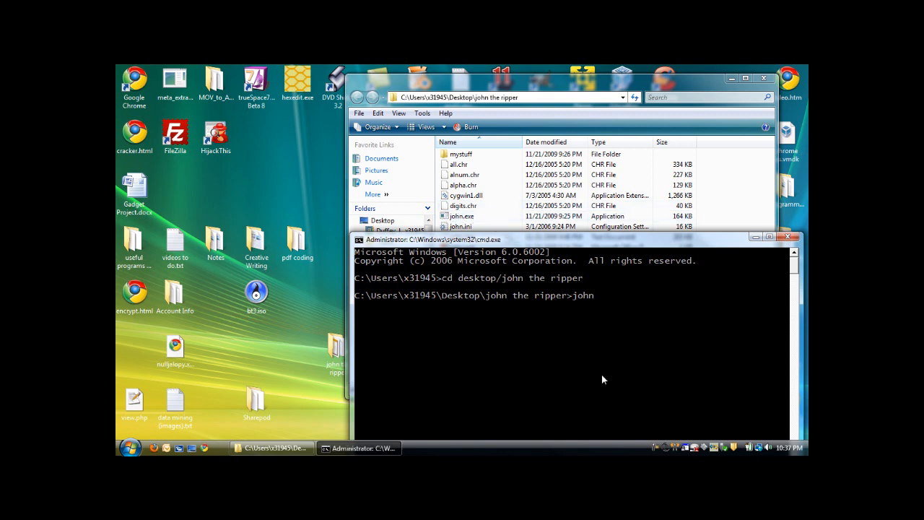
key(enter)
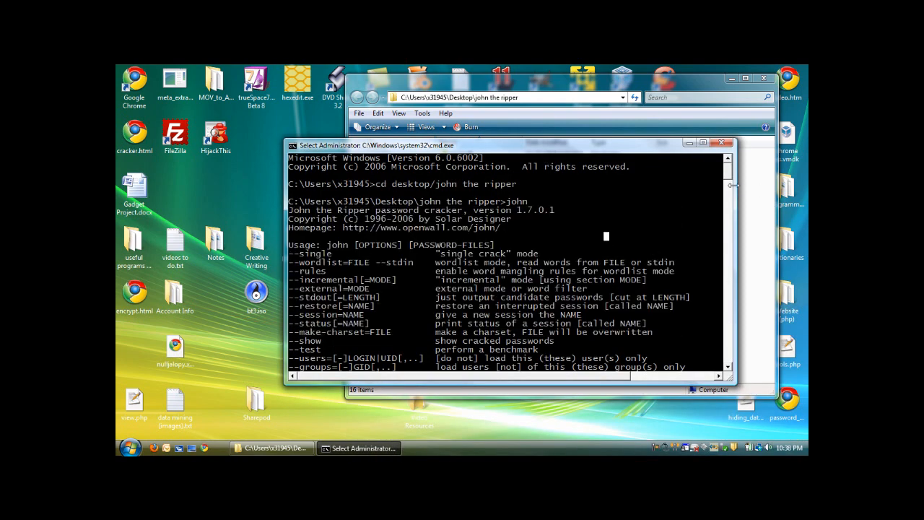
mouse_move(556, 229)
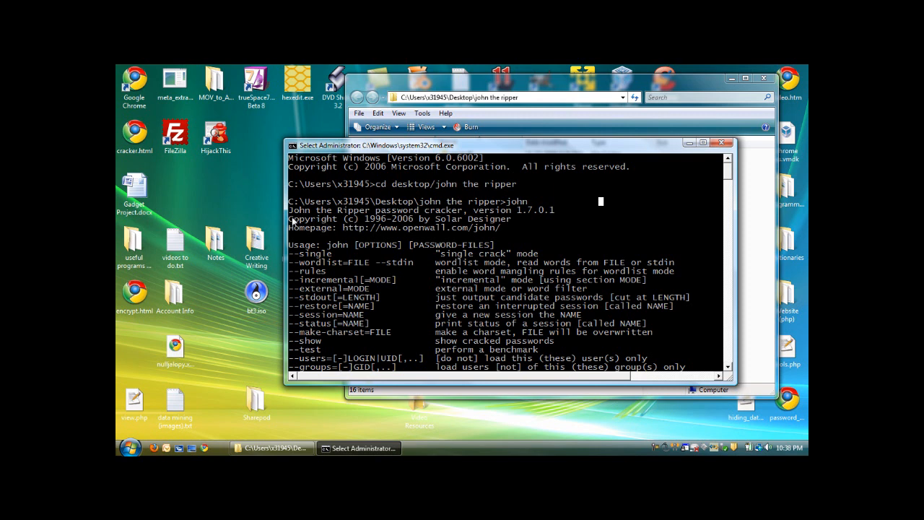
mouse_move(532, 202)
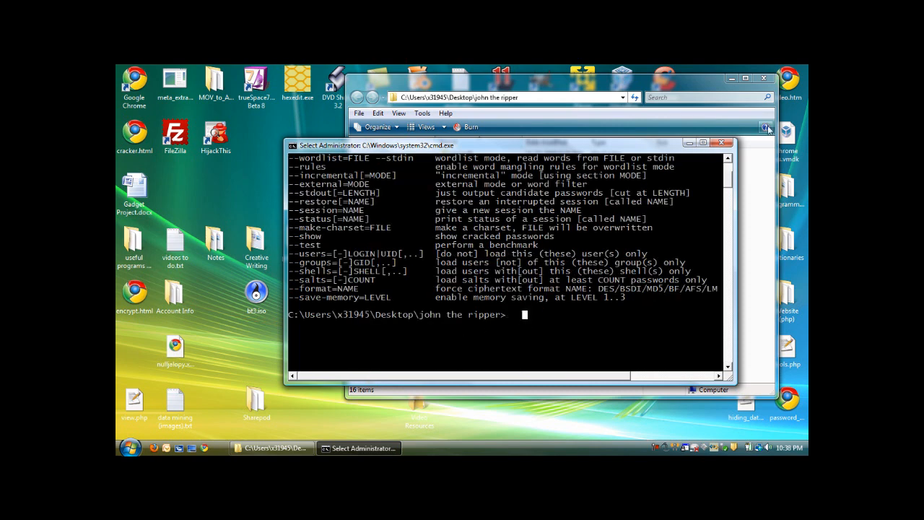
text(john -h)
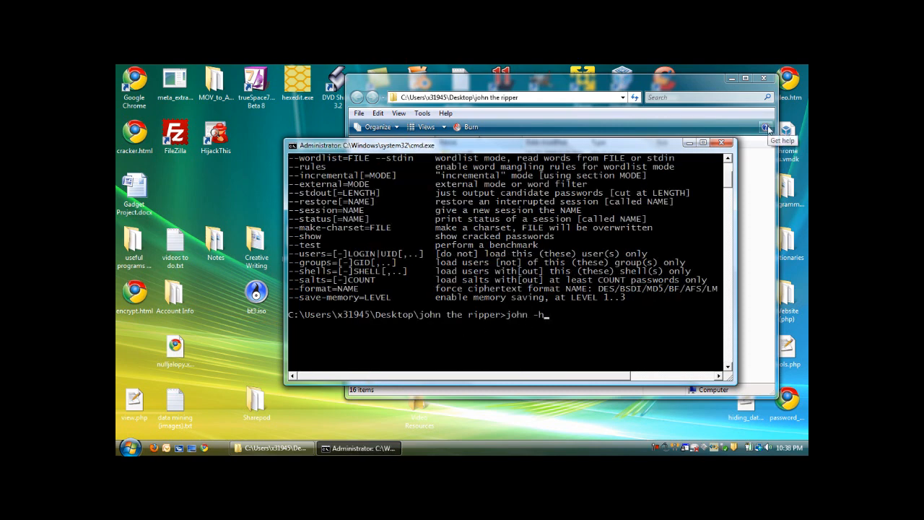
text(e)
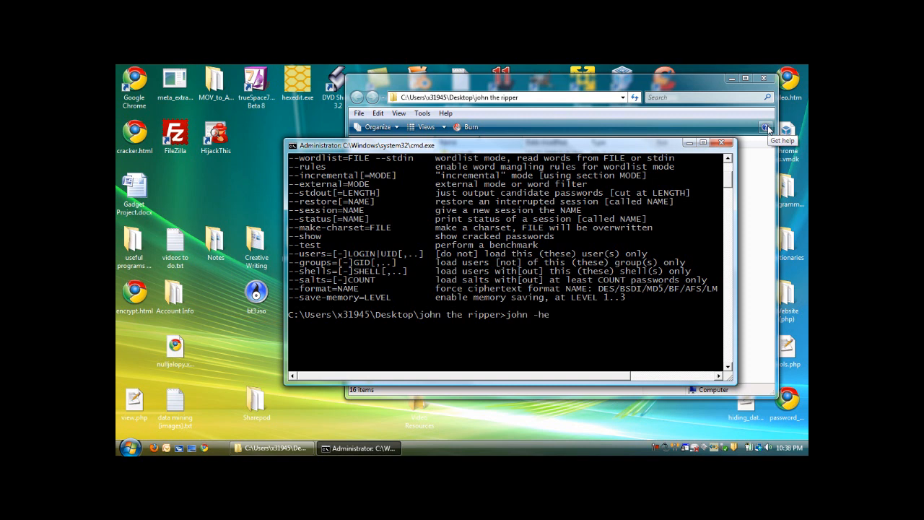
key(backspace)
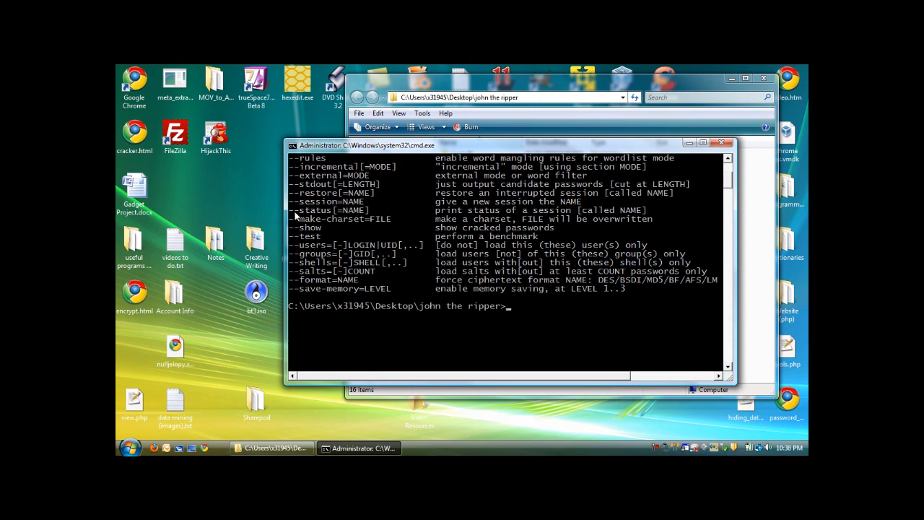
text(john)
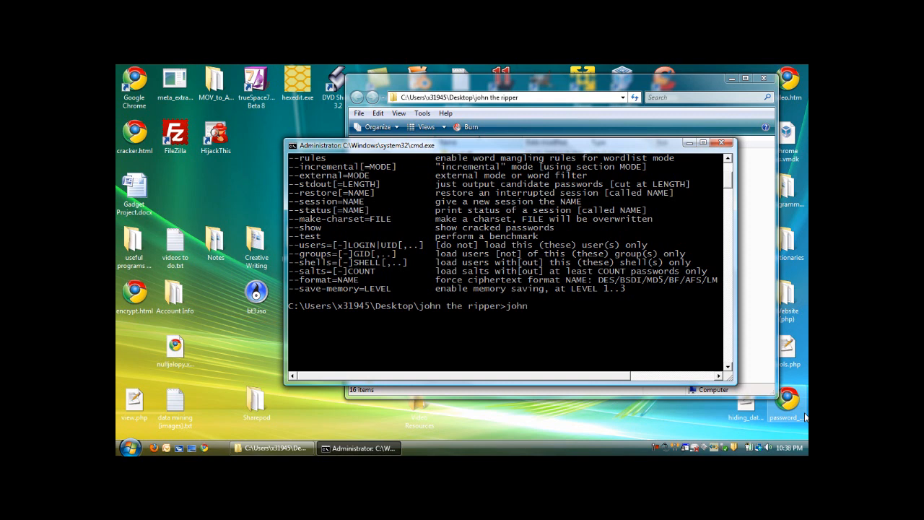
text(-)
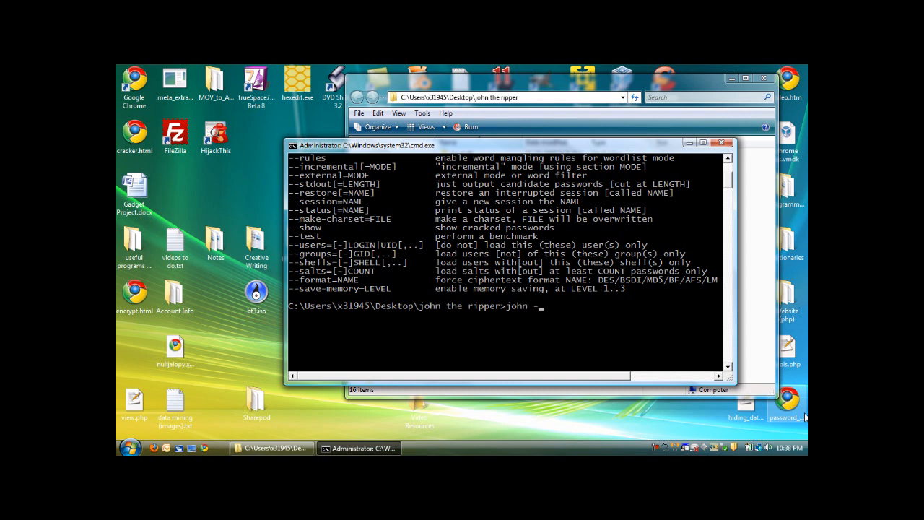
text(-)
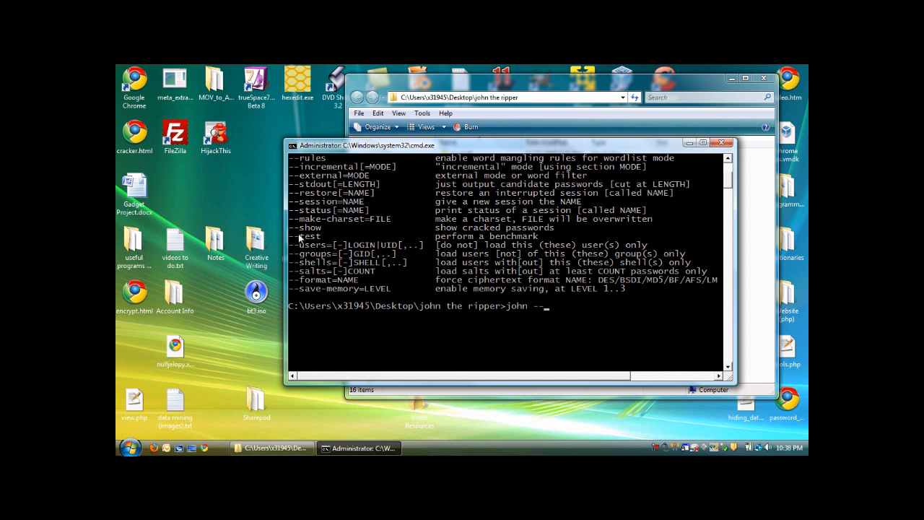
mouse_move(643, 369)
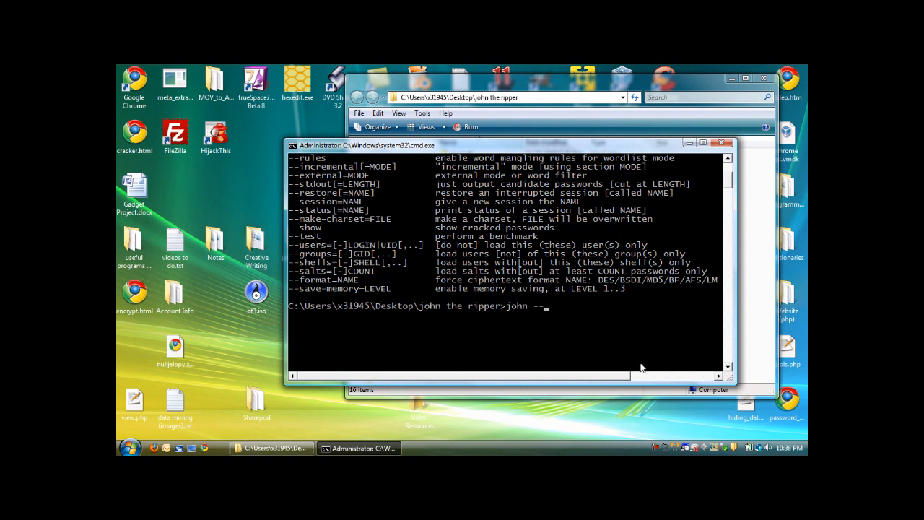
text(shop)
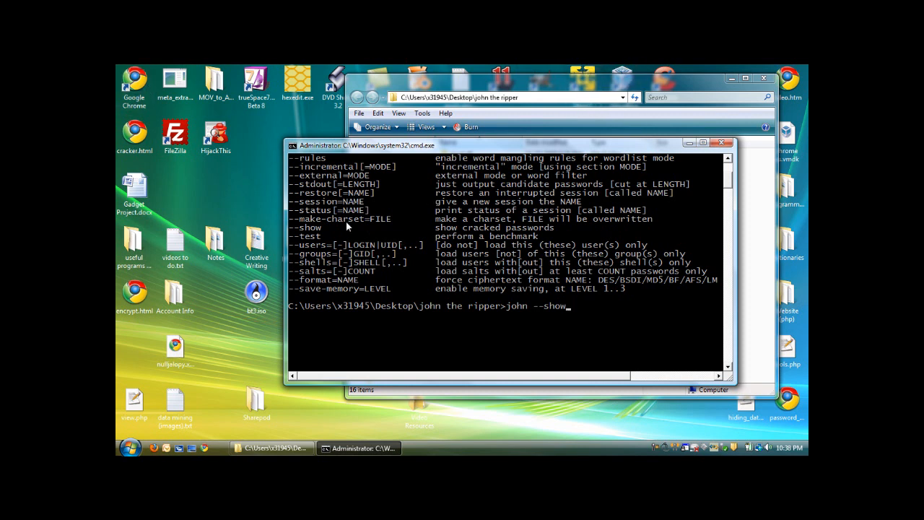
mouse_move(590, 310)
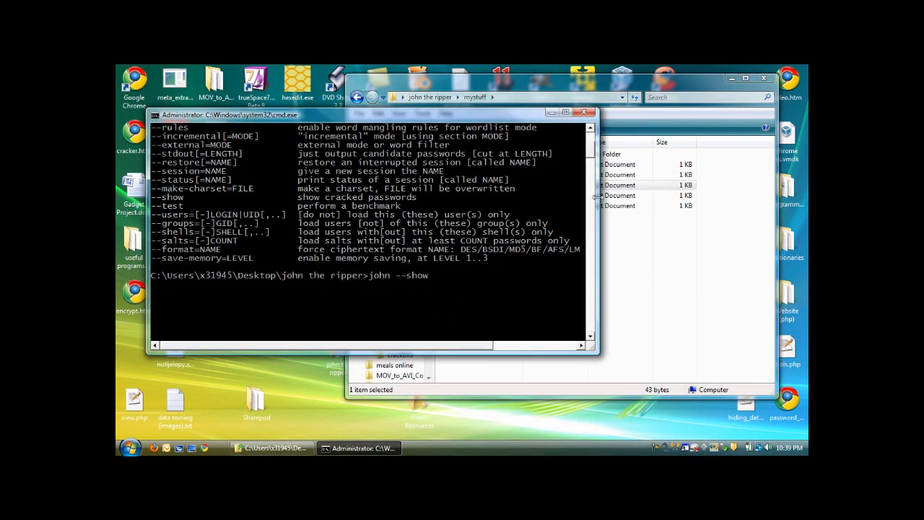
text(mystuff)
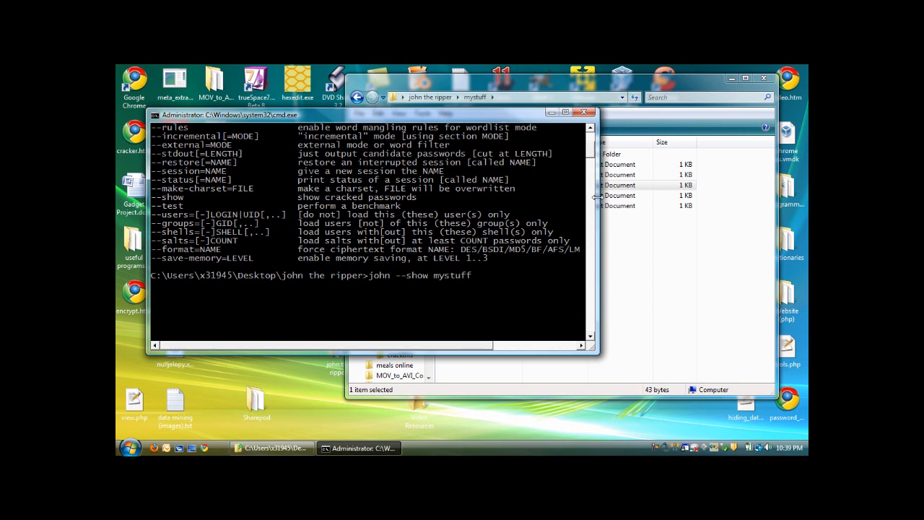
text(/shadow.t)
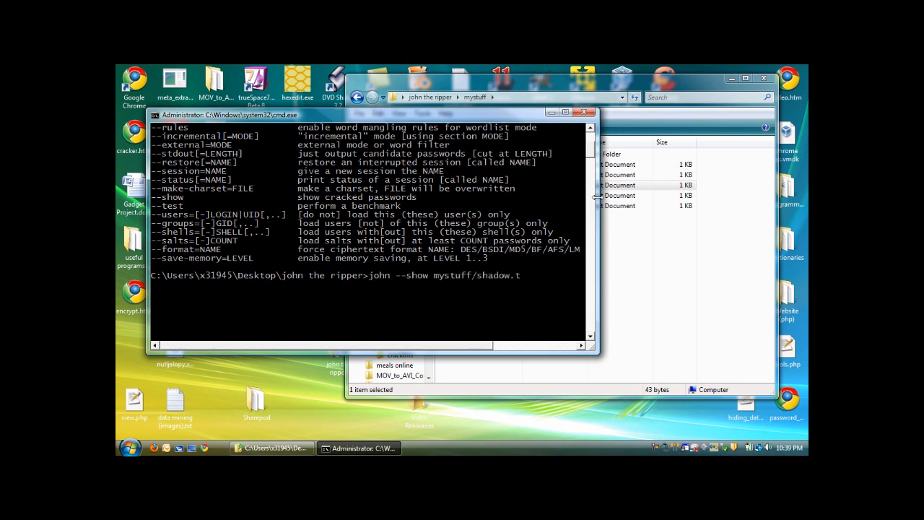
text(xt)
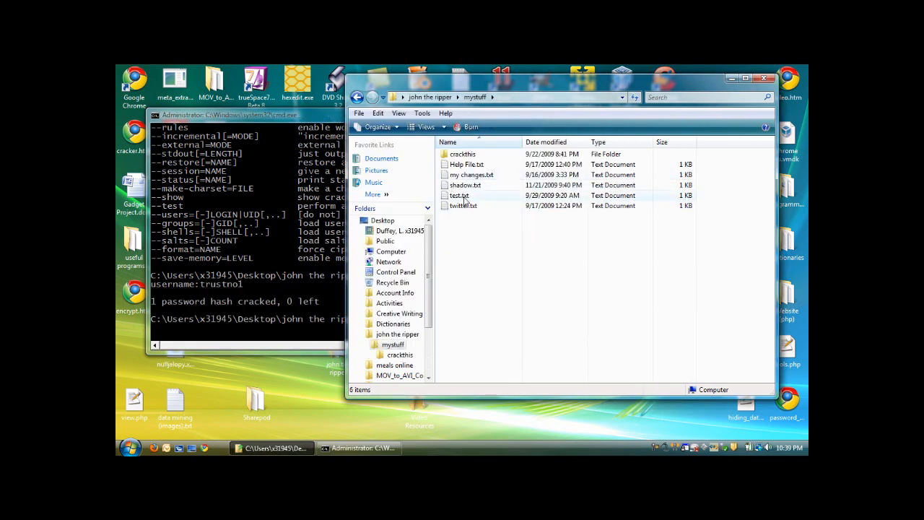
- View shadow.txt from Explorer to compare the stored hash, then return to cmd
double_click(465, 185)
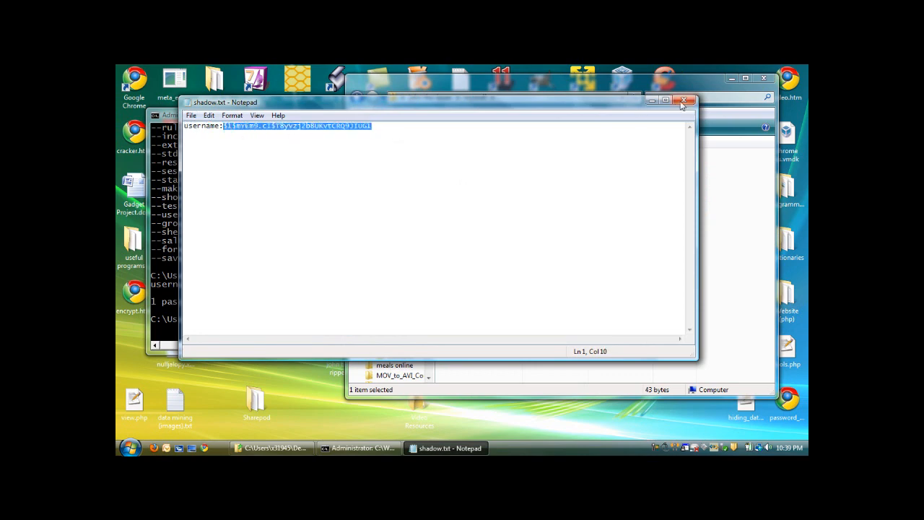
click(684, 100)
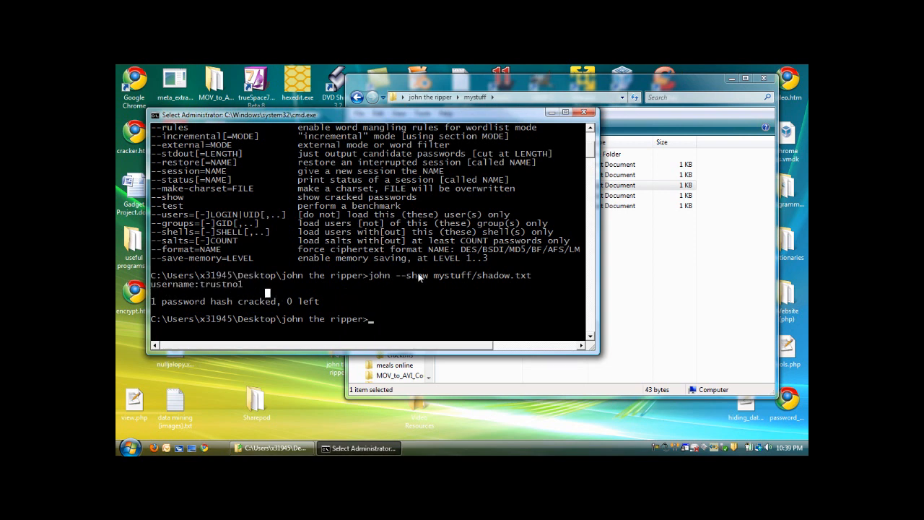
mouse_move(470, 280)
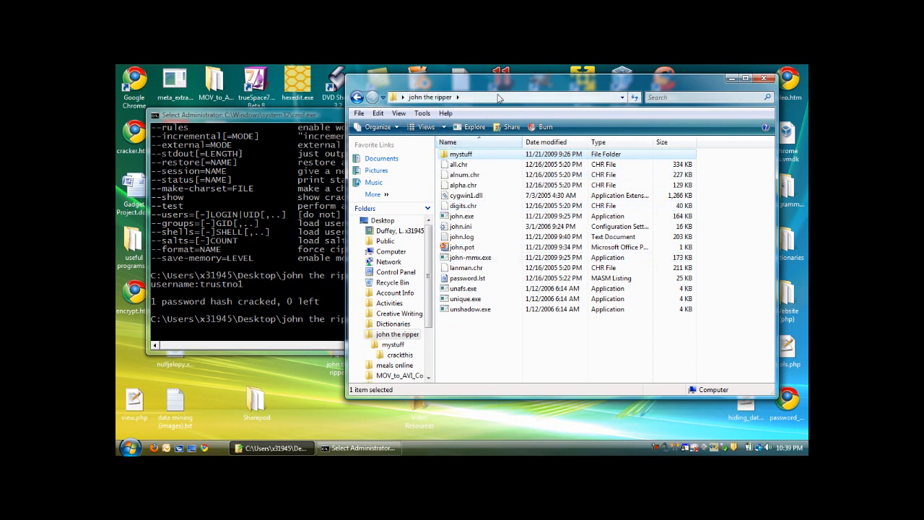
- Begin typing john mystuff/shad at the prompt, aimed at the shadow file
click(505, 97)
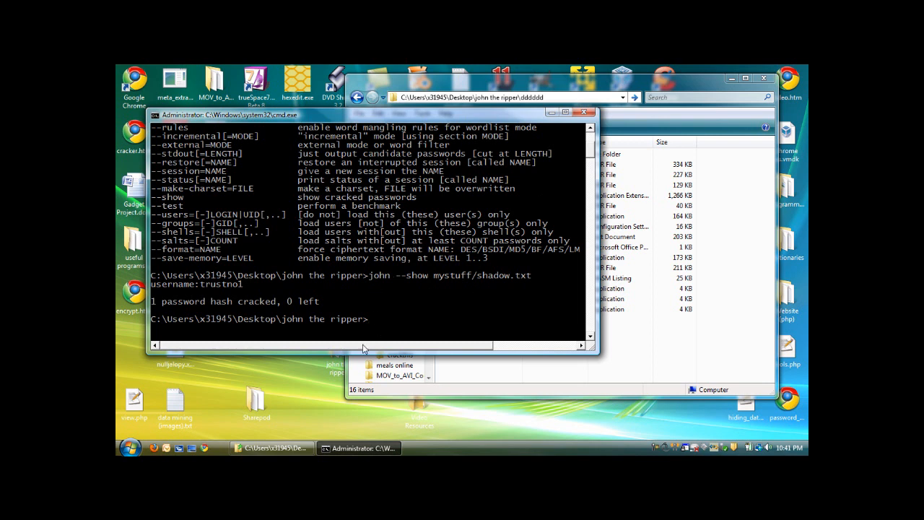
text(john)
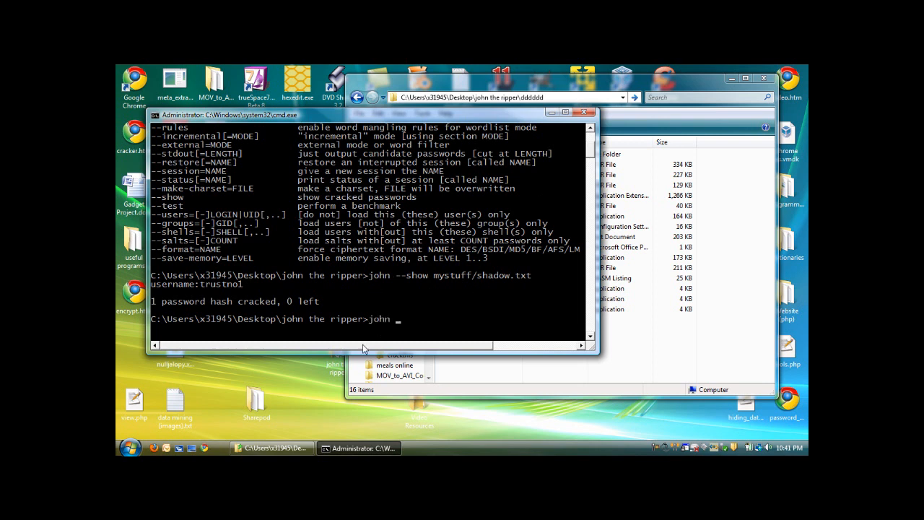
text(mys)
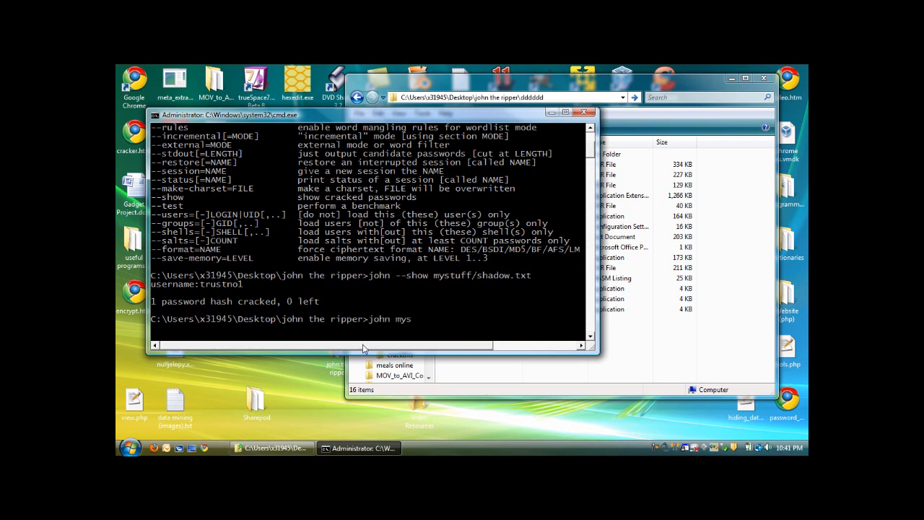
text(tuff/shad)
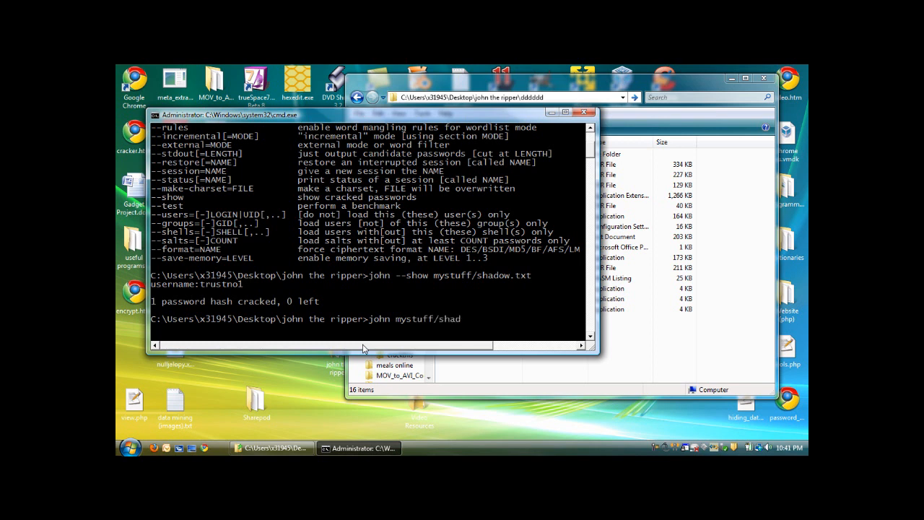